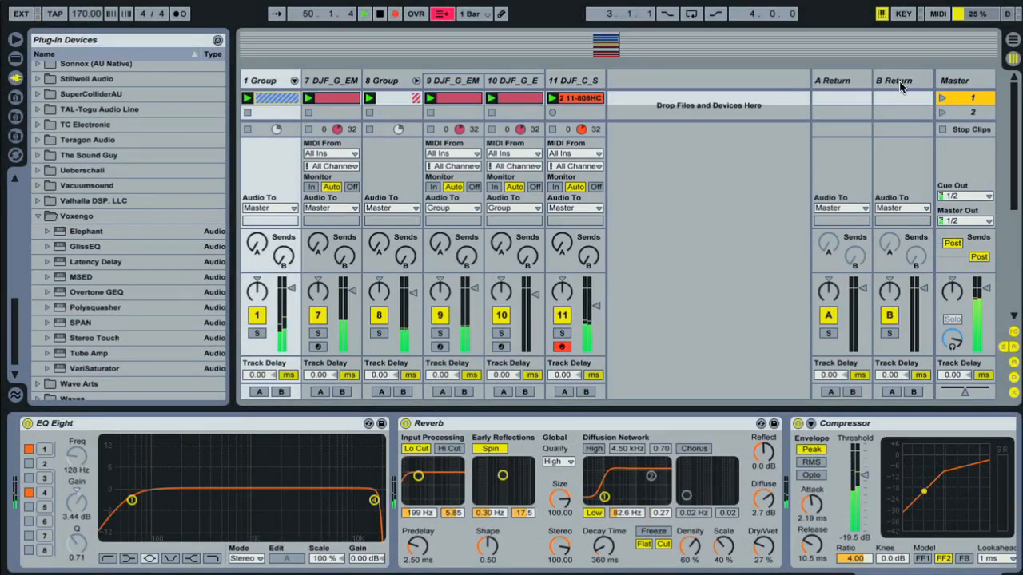
# Switch from Session View to the Arrangement with the drum clip's notes shown
pyautogui.press('Tab')
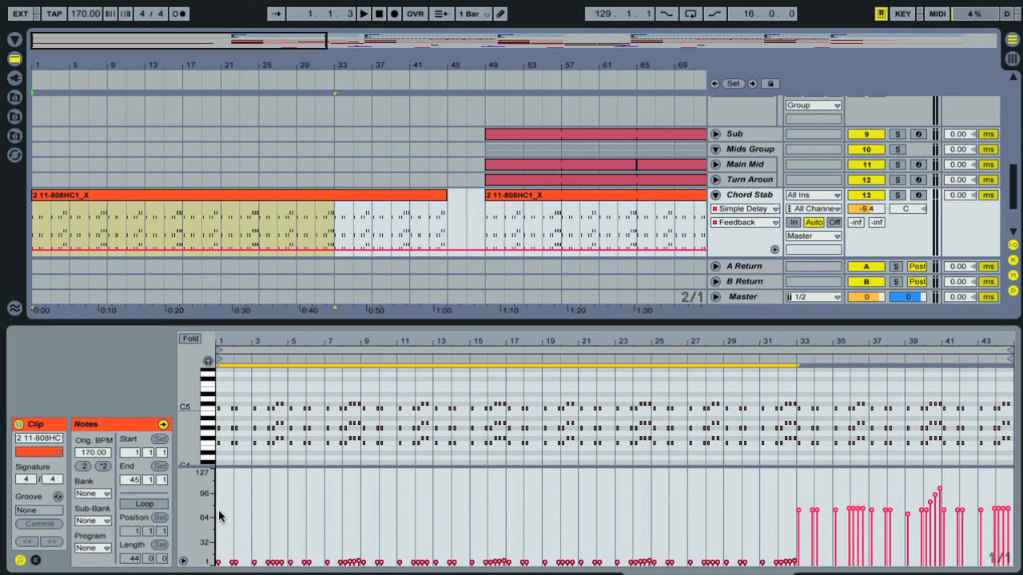
pyautogui.moveTo(362, 547)
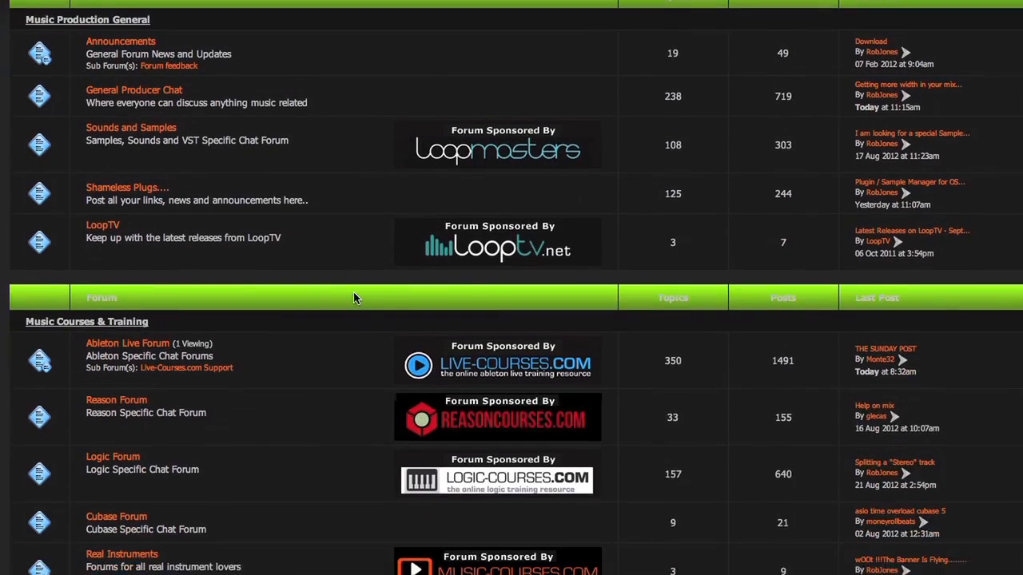
# Browse the forum index and enter a thread of members' track feedback posts
pyautogui.scroll(-3)
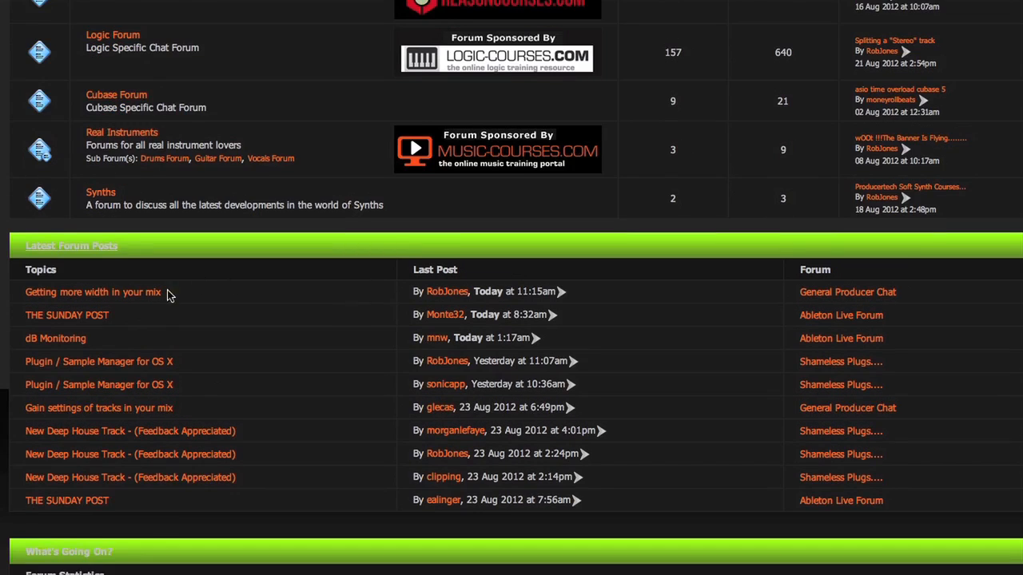
pyautogui.scroll(3)
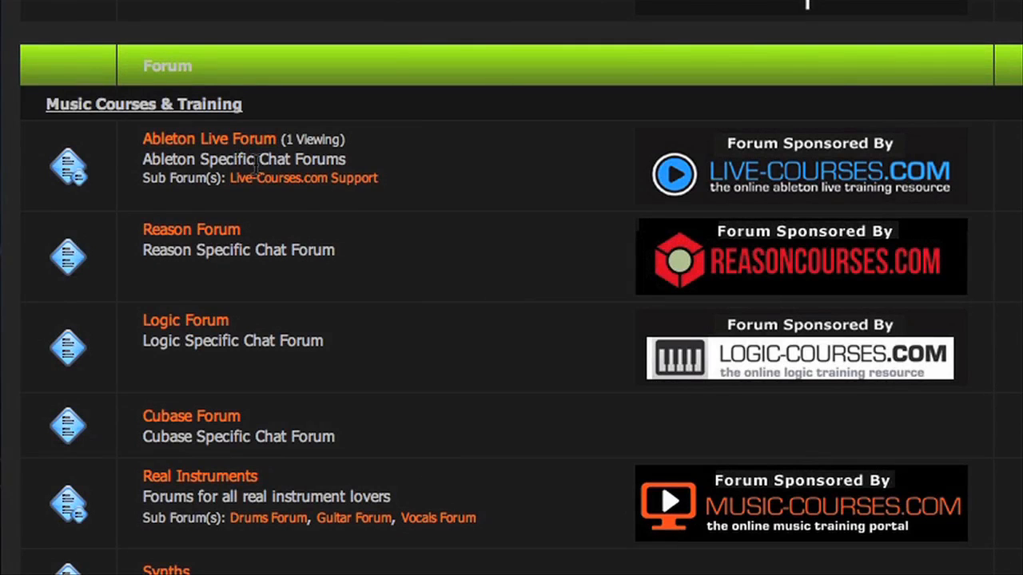
pyautogui.click(208, 137)
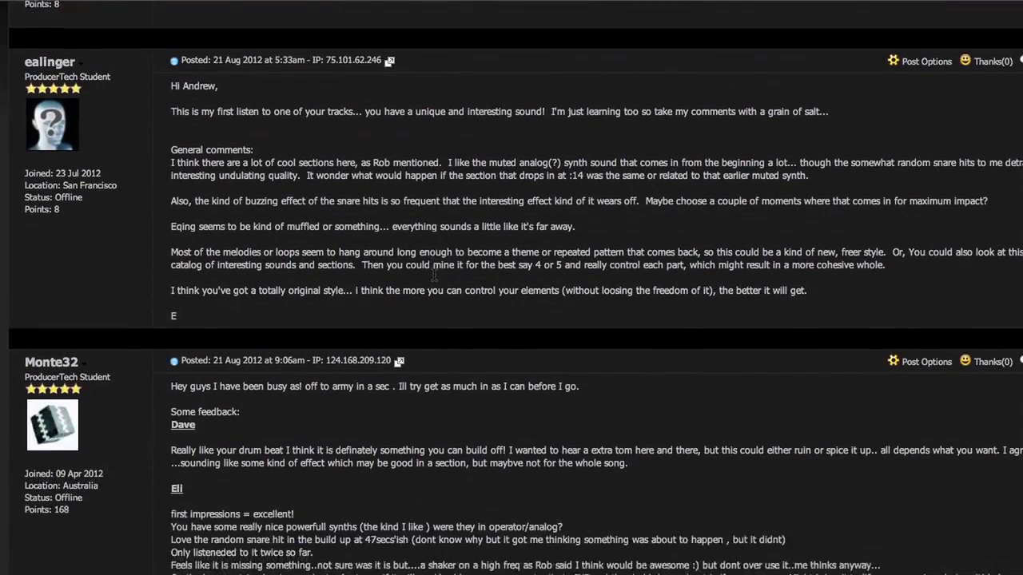
pyautogui.scroll(-3)
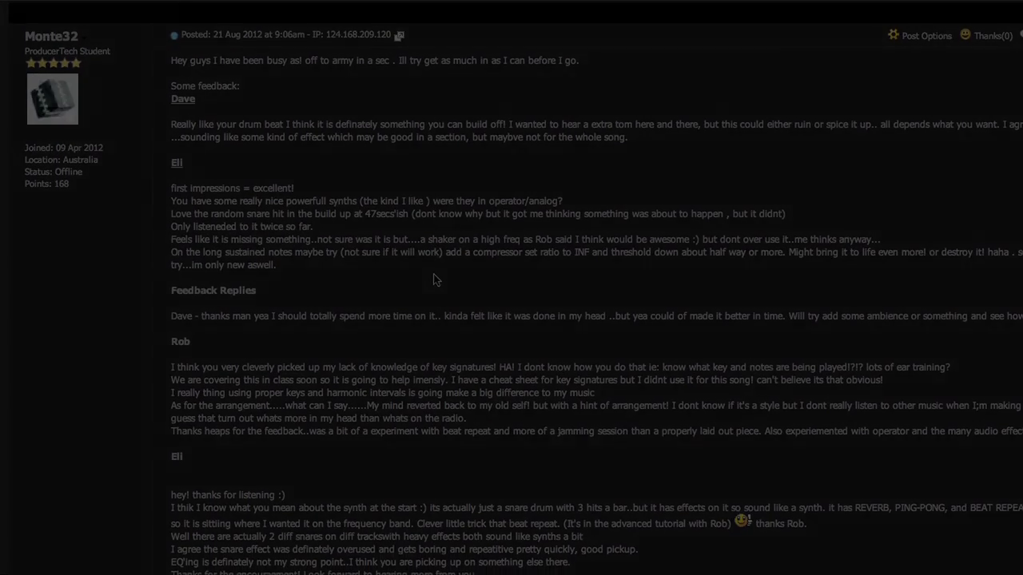